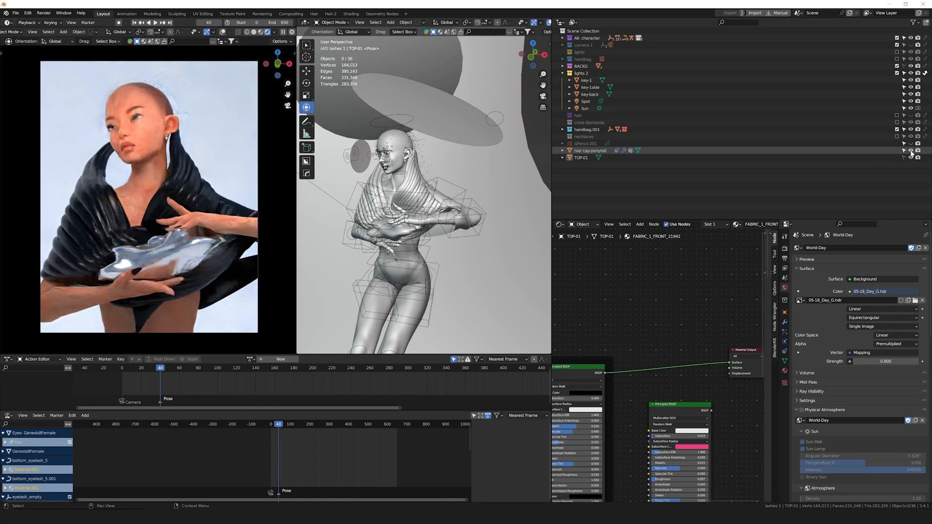
# Create a fresh world, World.001, replacing World-Day in the World properties.
pyautogui.click(911, 151)
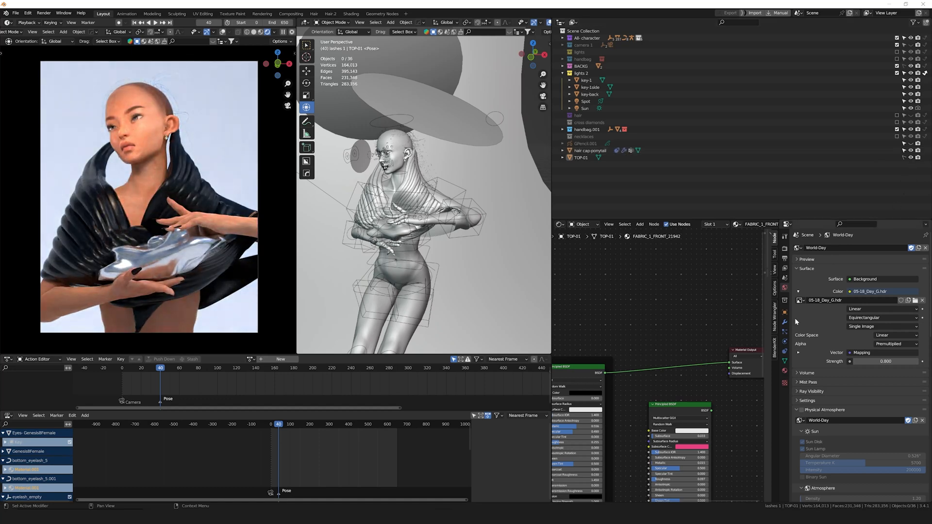
pyautogui.click(585, 144)
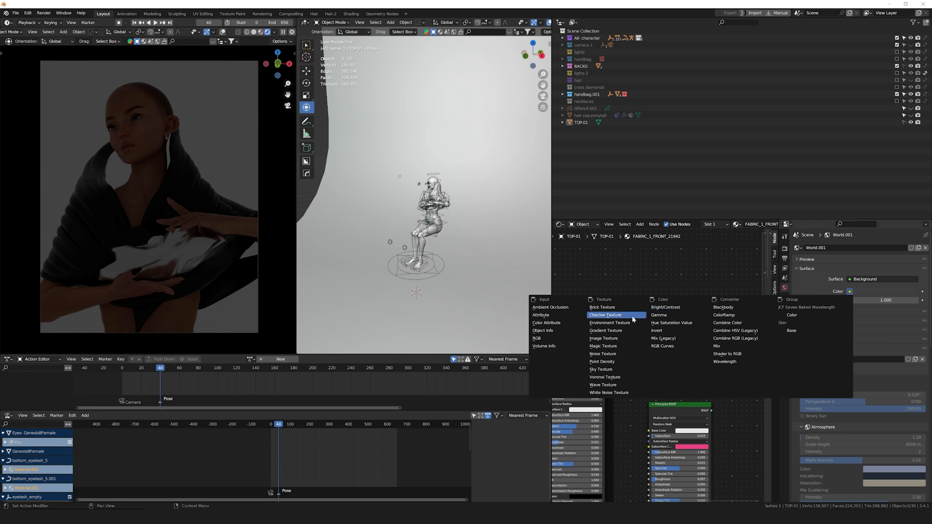
# Feed the world colour from an Environment Texture loaded with 05-18_Day_B.hdr from the HDRIs folder.
pyautogui.click(610, 323)
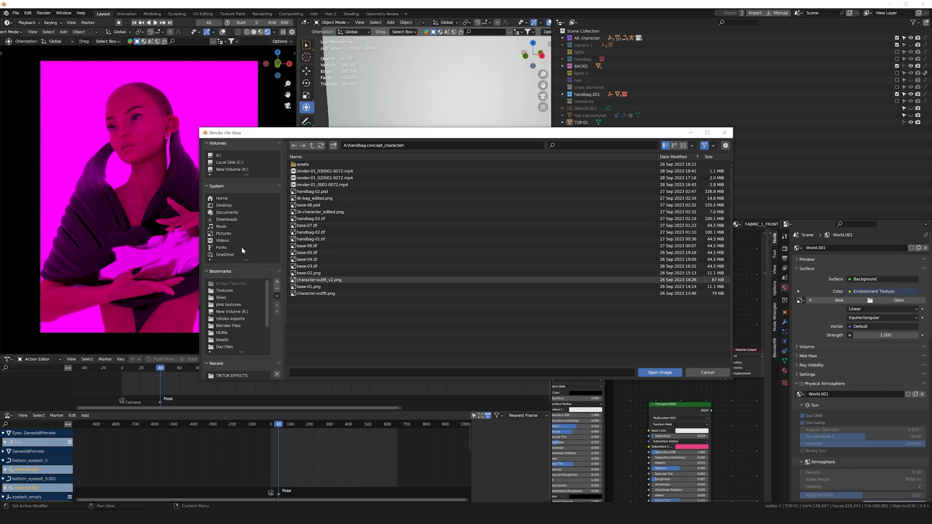
pyautogui.click(222, 332)
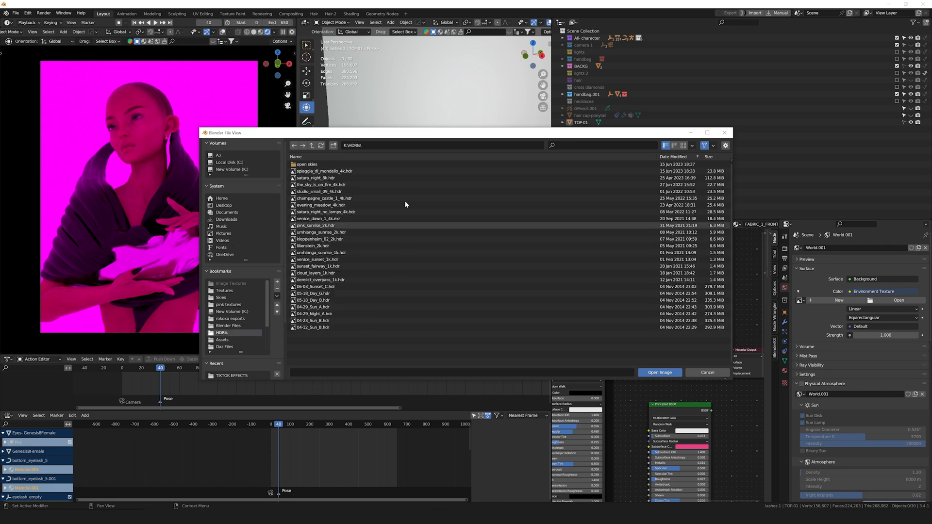
pyautogui.click(315, 300)
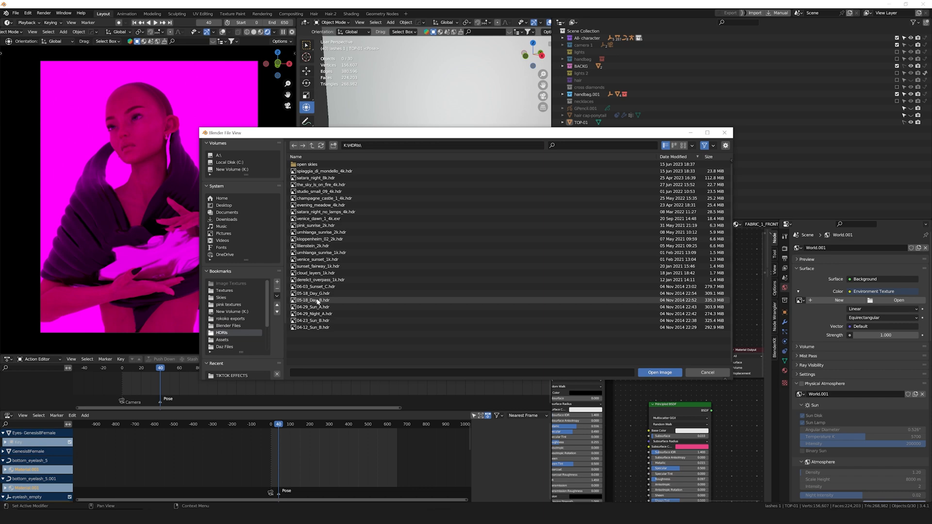
pyautogui.click(315, 300)
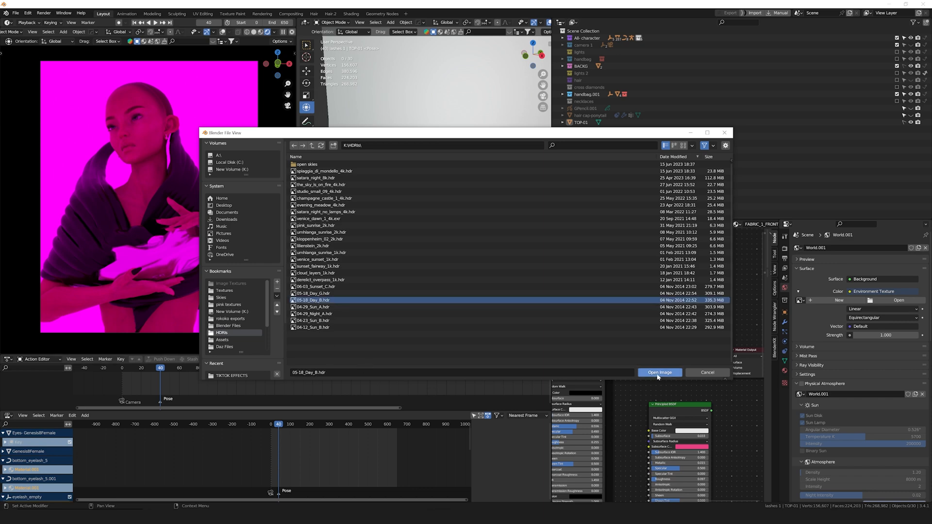
pyautogui.click(659, 372)
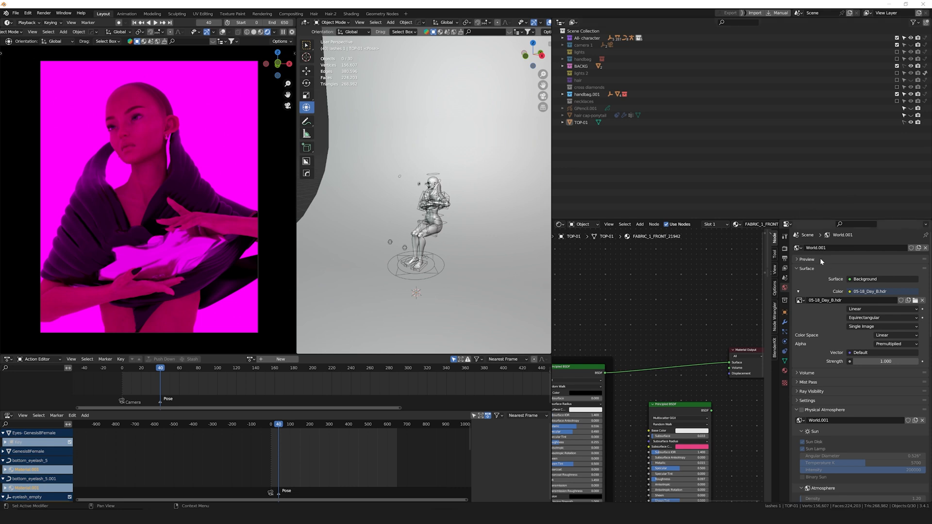
pyautogui.moveTo(910, 368)
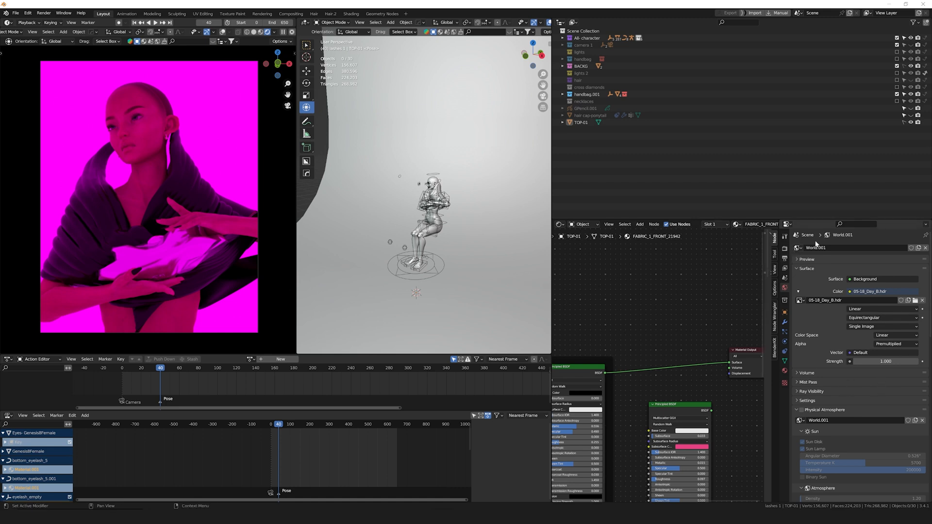
# Switch the scene to the World-Day world and set its background strength to 0.8.
pyautogui.click(796, 249)
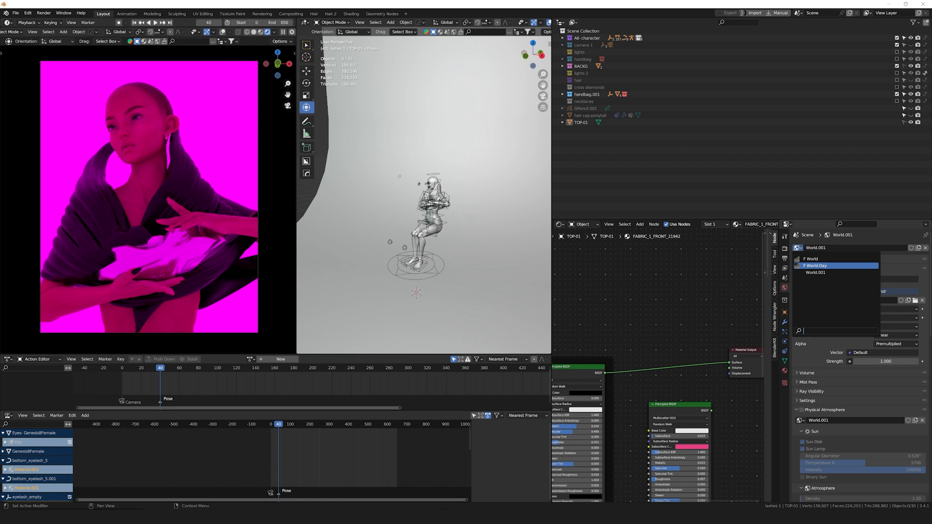
pyautogui.click(816, 266)
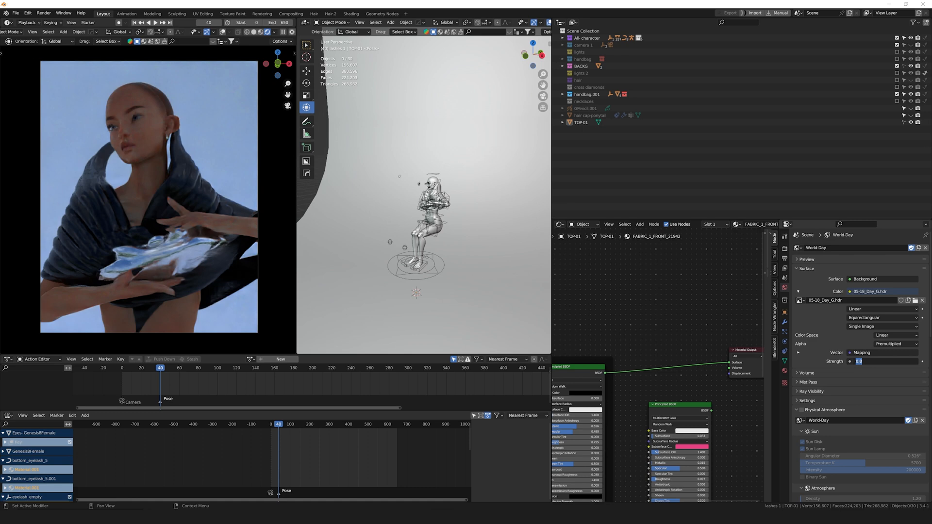
pyautogui.click(580, 72)
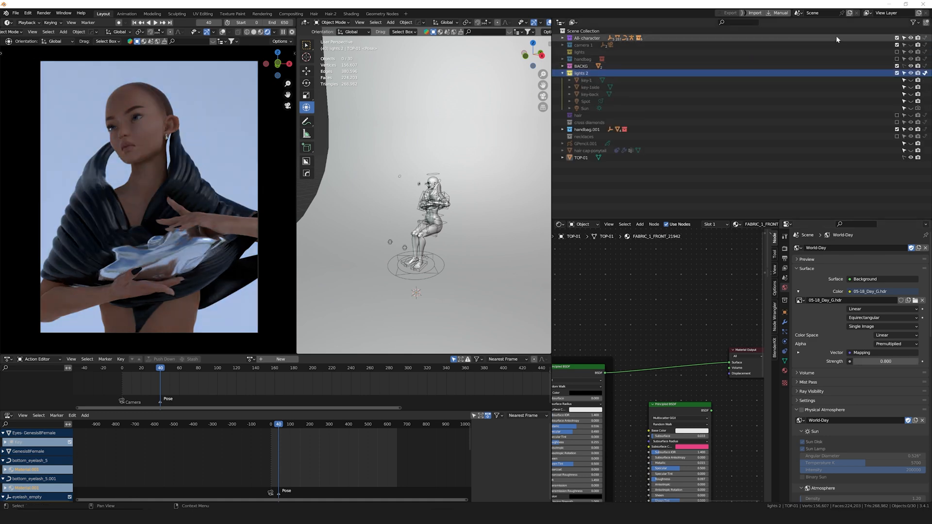
# Enable extra restriction toggles in the Outliner filter so collections show more visibility columns.
pyautogui.click(925, 21)
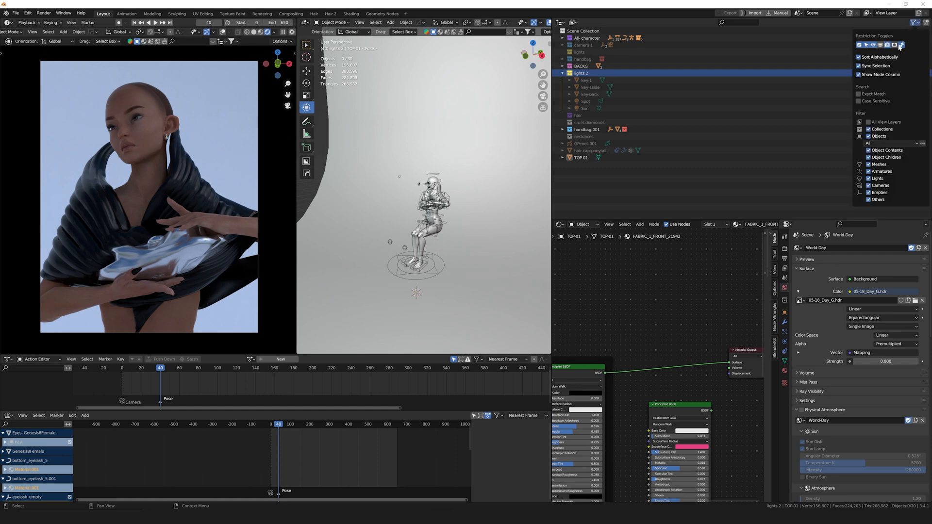
pyautogui.moveTo(901, 46)
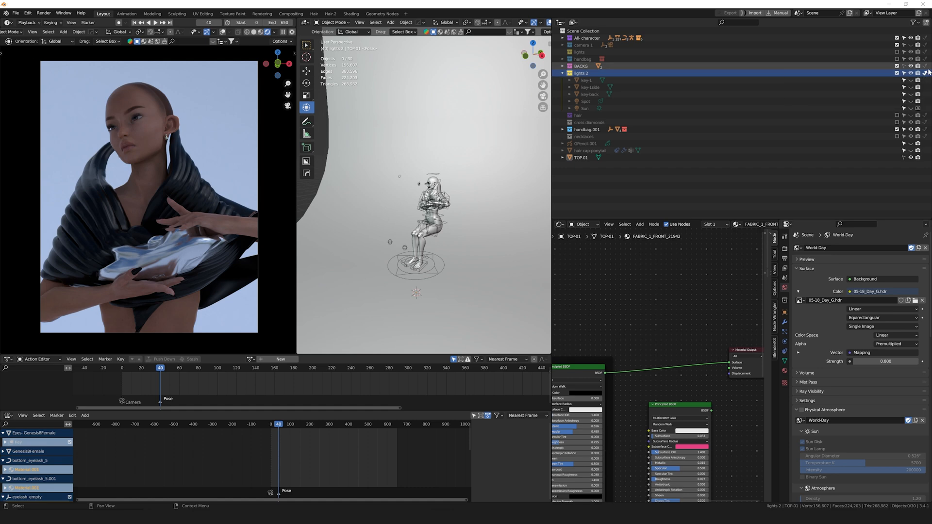
pyautogui.moveTo(927, 73)
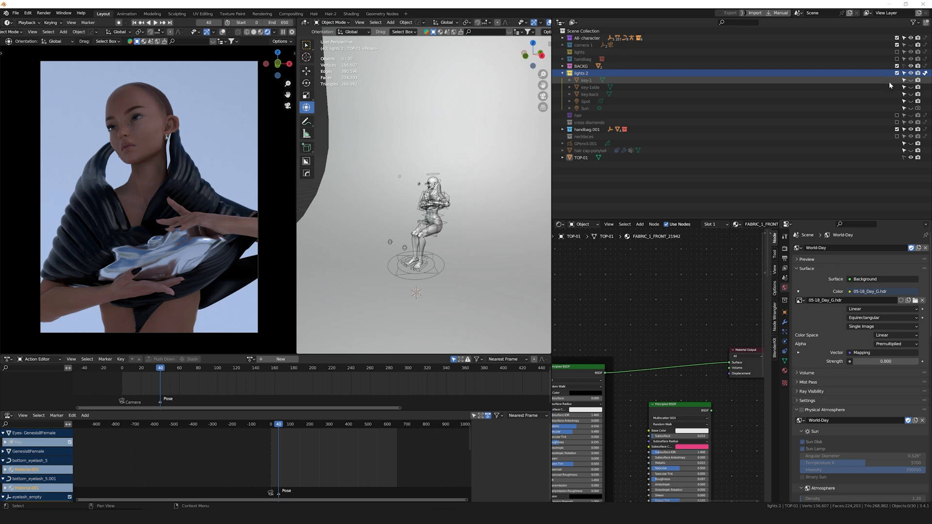
pyautogui.click(914, 22)
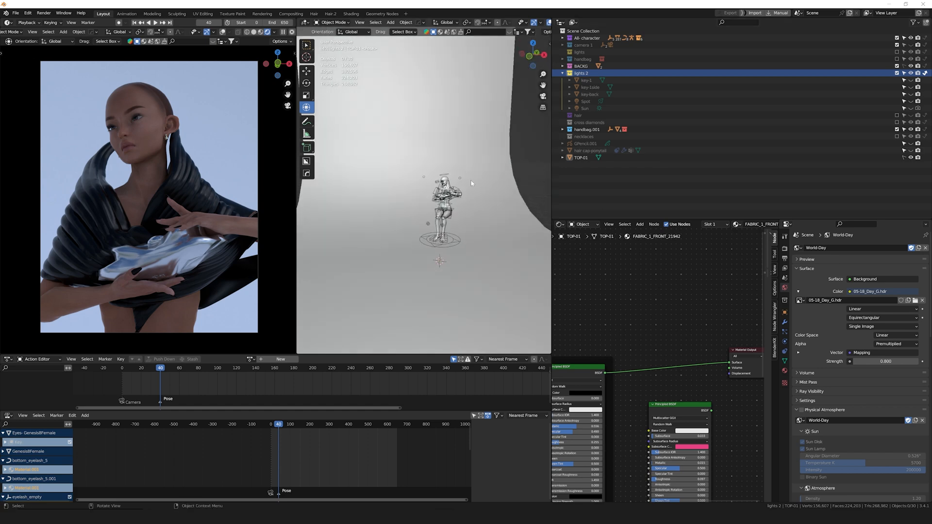
pyautogui.moveTo(640, 97)
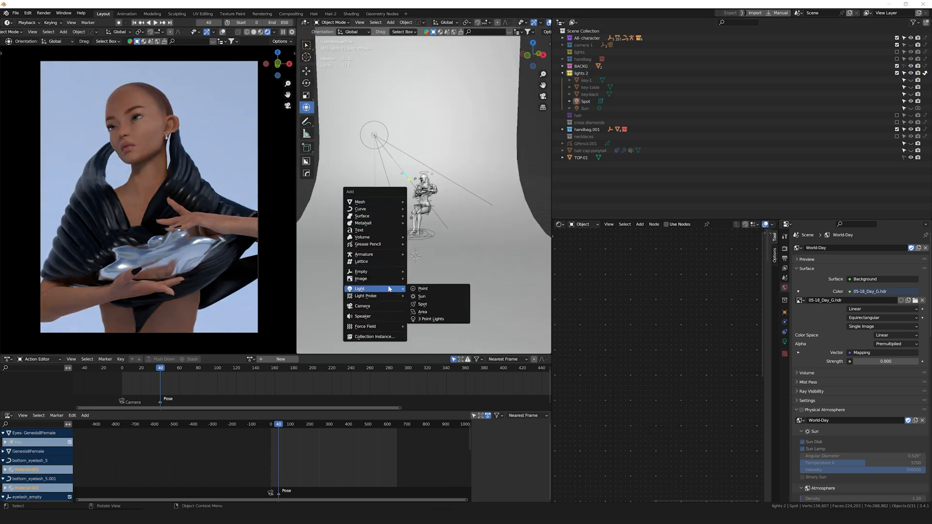
pyautogui.moveTo(422, 304)
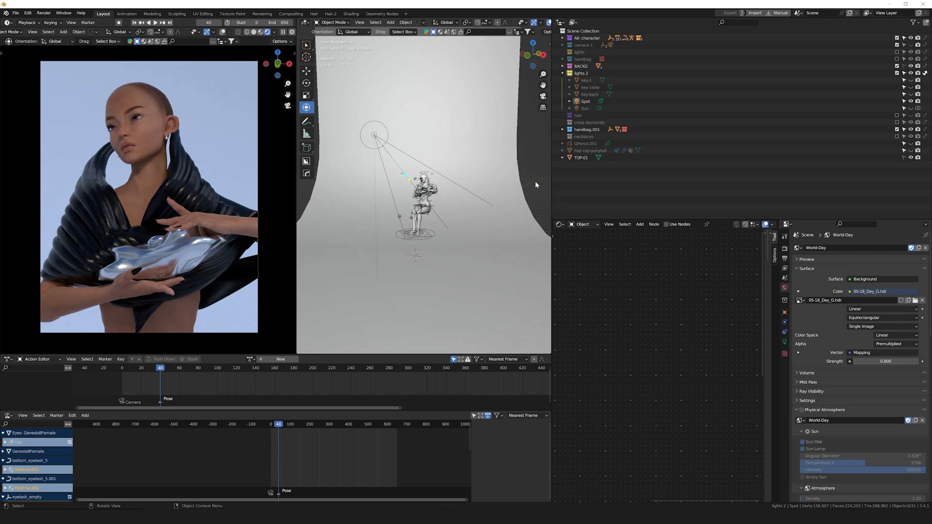
# Select the Spot light in lights 2 and enable Show Cone under Beam Shape.
pyautogui.click(586, 101)
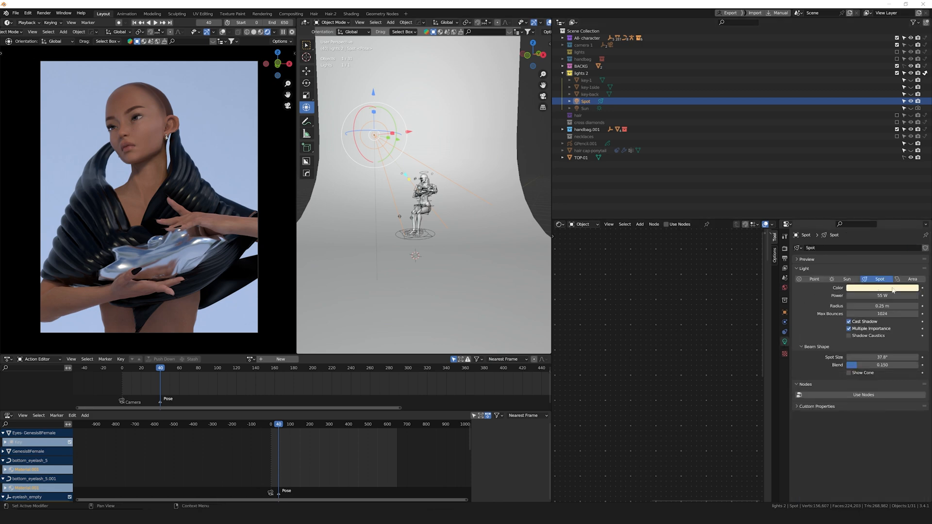
pyautogui.moveTo(883, 306)
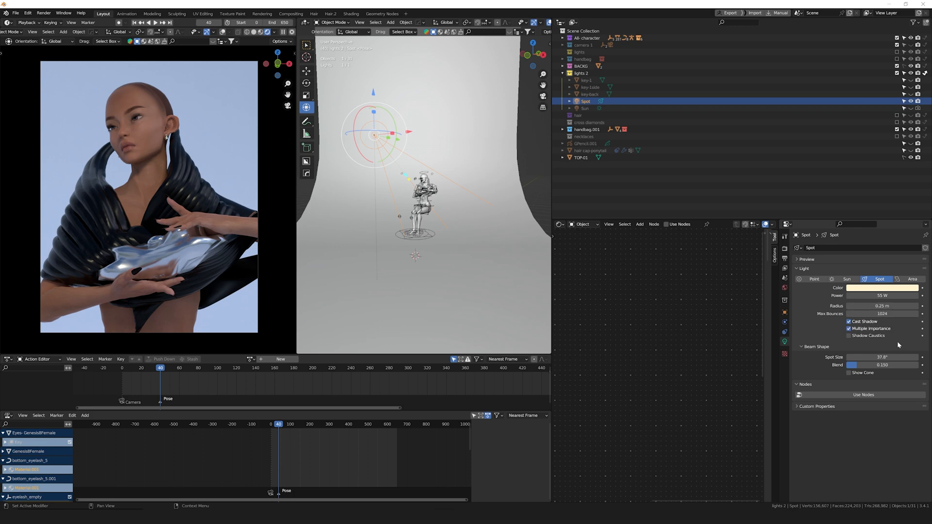
pyautogui.moveTo(869, 350)
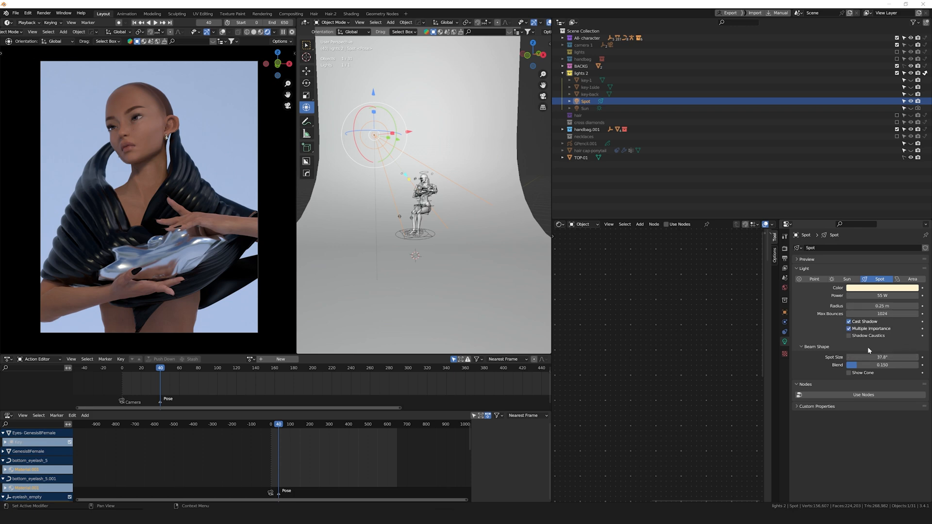
pyautogui.moveTo(869, 381)
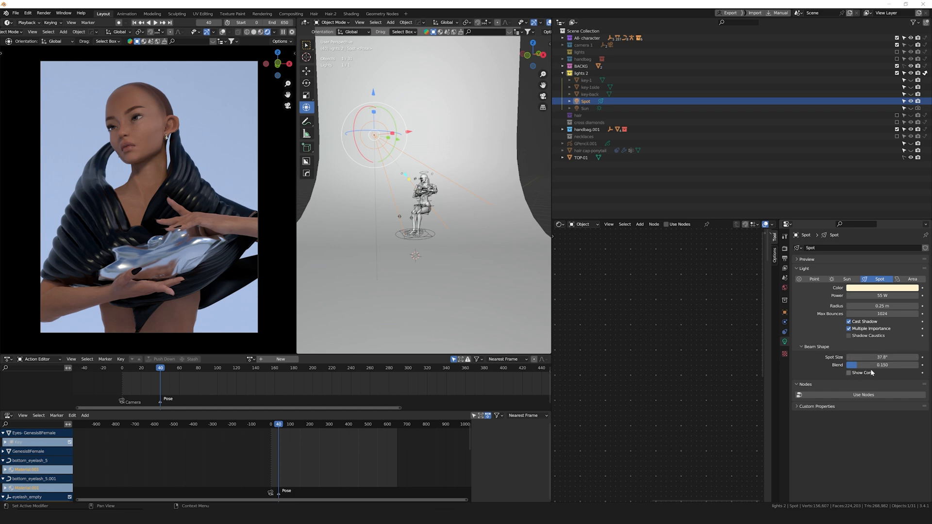
pyautogui.click(850, 373)
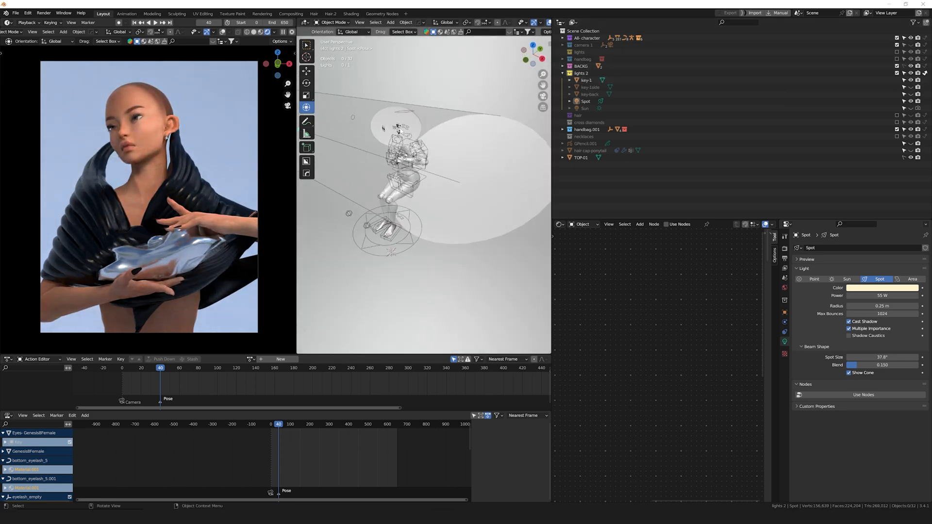
# Select key-1 in the Outliner to show its emission material in the Shader Editor.
pyautogui.click(586, 80)
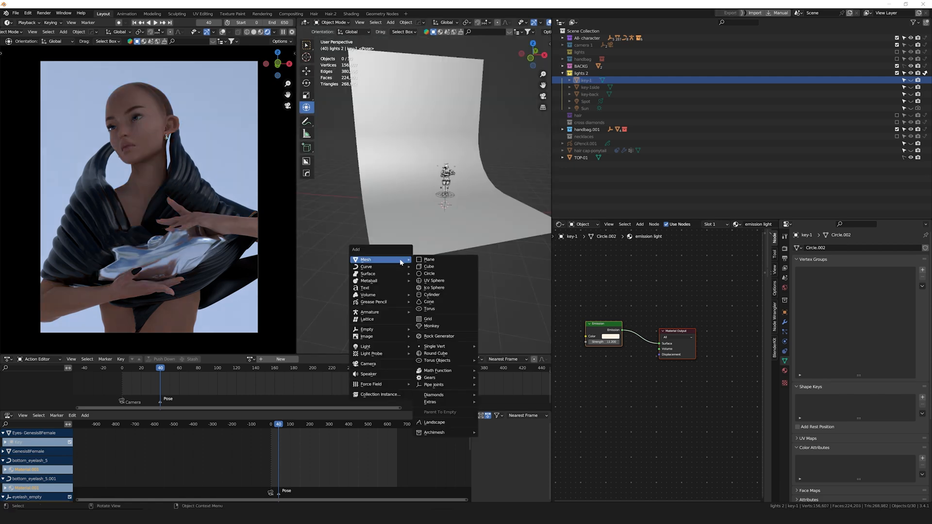
# Add a circle mesh, fill it into a disc with F, and give Circle.004 a new material.
pyautogui.click(428, 273)
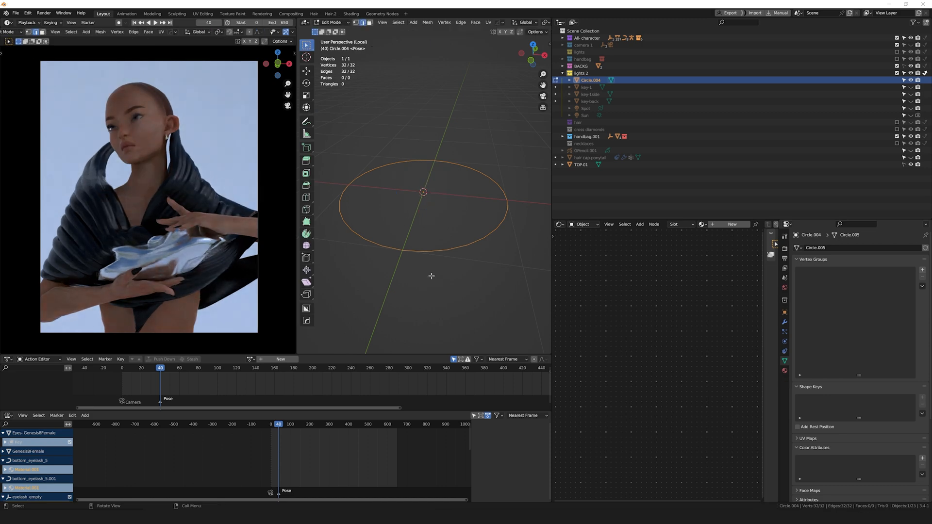
pyautogui.press('f')
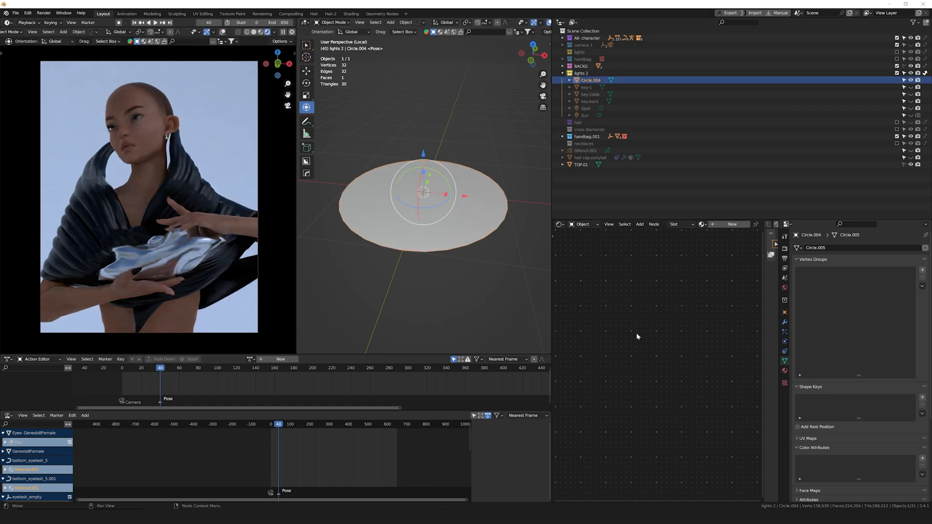
pyautogui.click(732, 225)
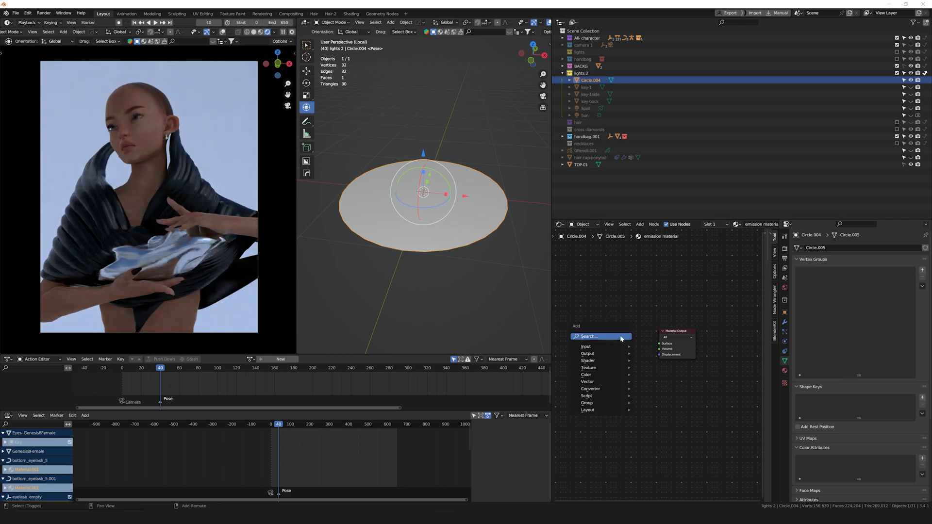
# Add an Emission shader at strength 2 with a pale pink colour wired to the Material Output.
pyautogui.write('e')
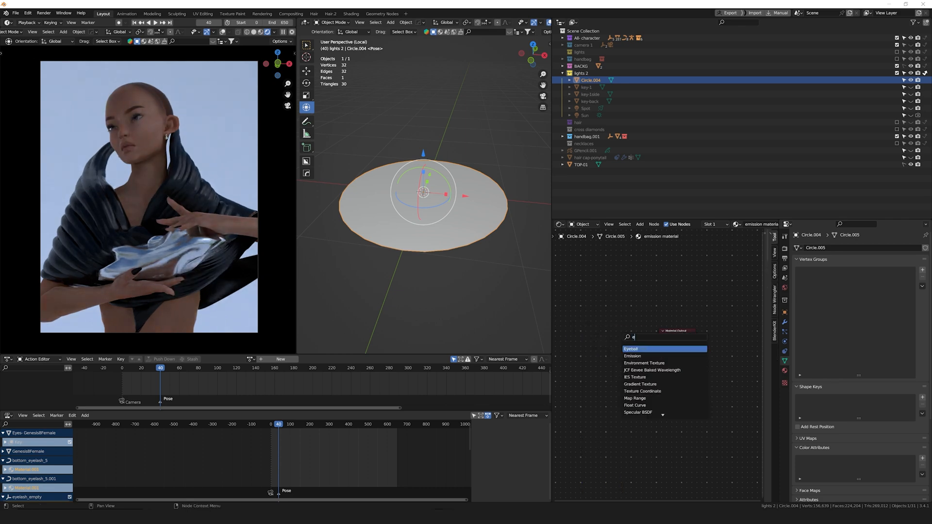
pyautogui.click(632, 355)
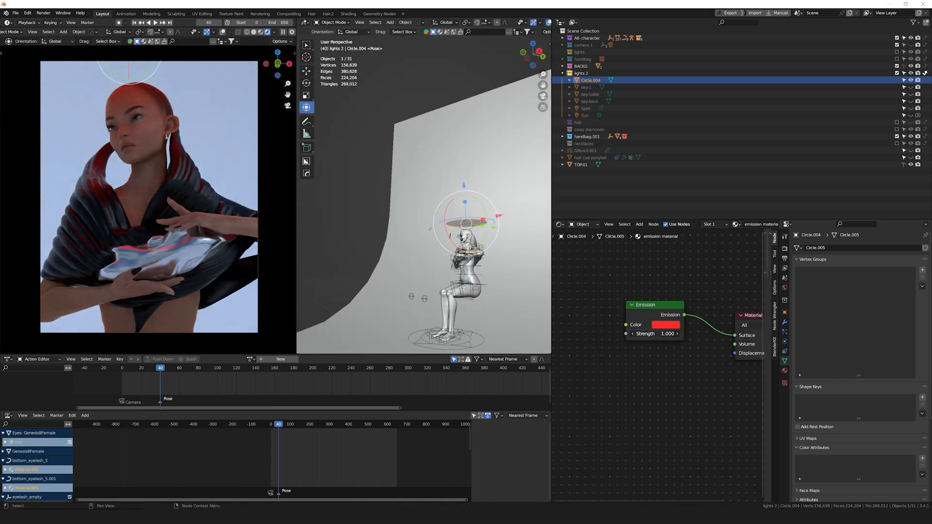
pyautogui.click(666, 325)
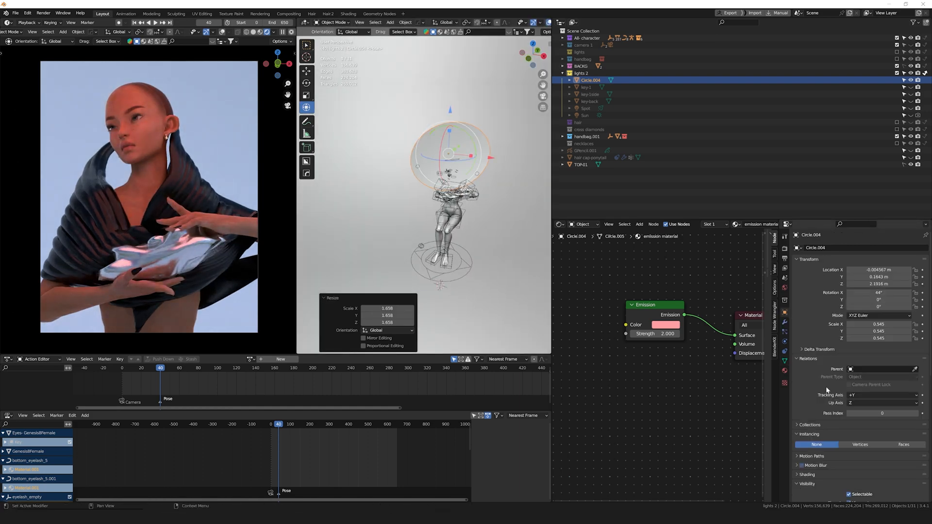
# Untick Shadow and Glossy under Ray Visibility so Circle.004 casts no shadows or reflections.
pyautogui.scroll(-3)
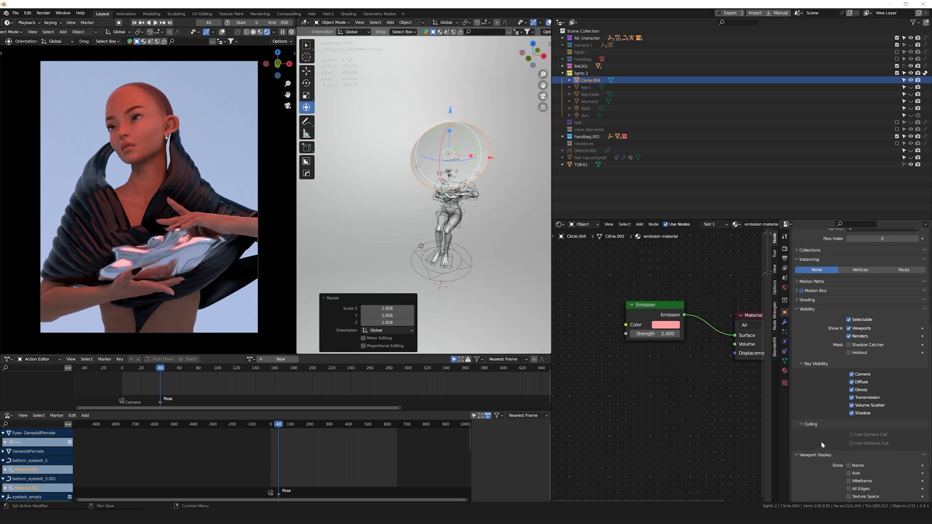
pyautogui.scroll(-3)
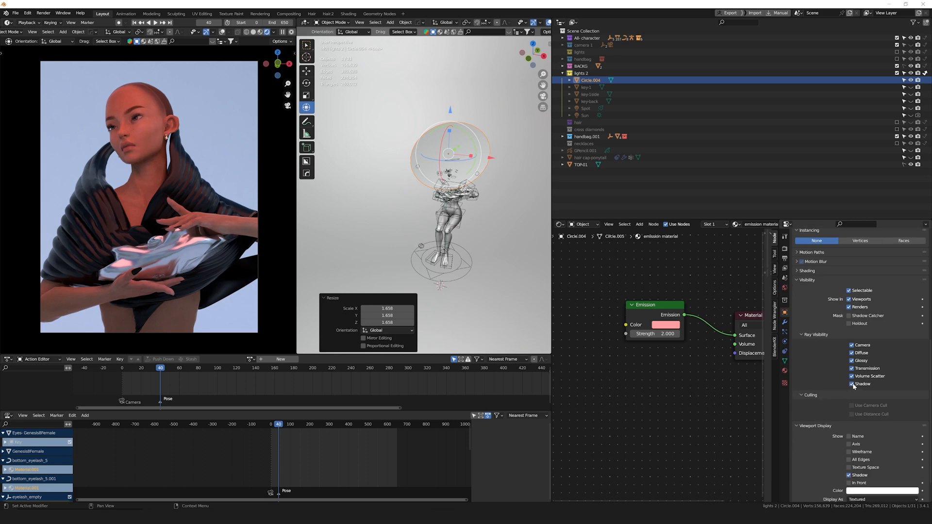
pyautogui.click(851, 384)
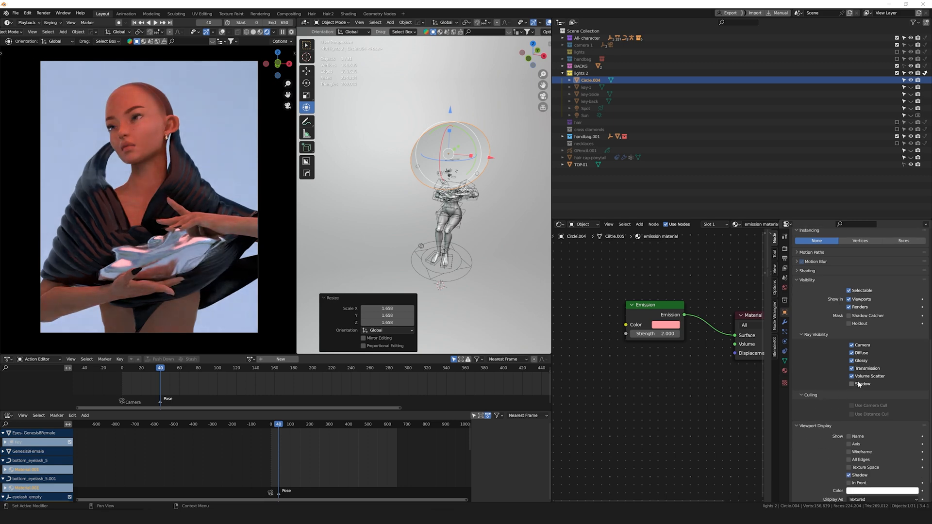
pyautogui.click(852, 384)
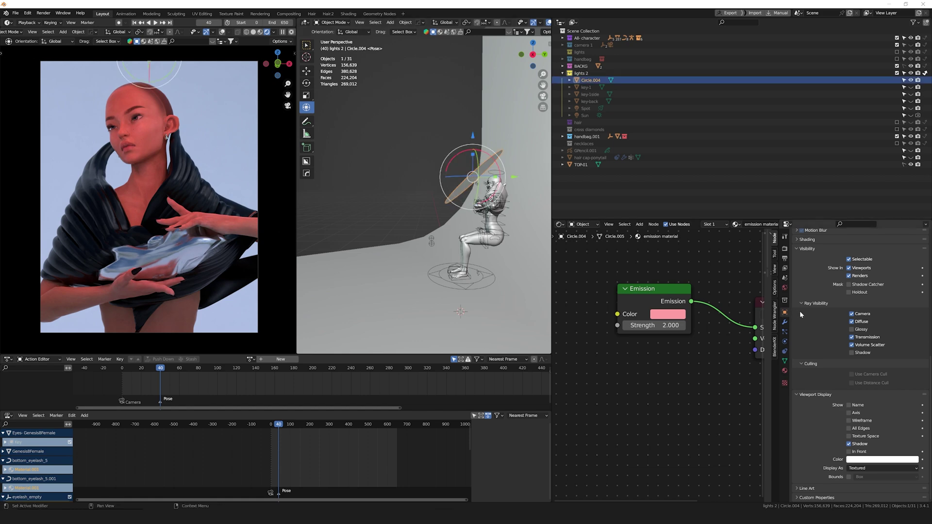
pyautogui.moveTo(810, 313)
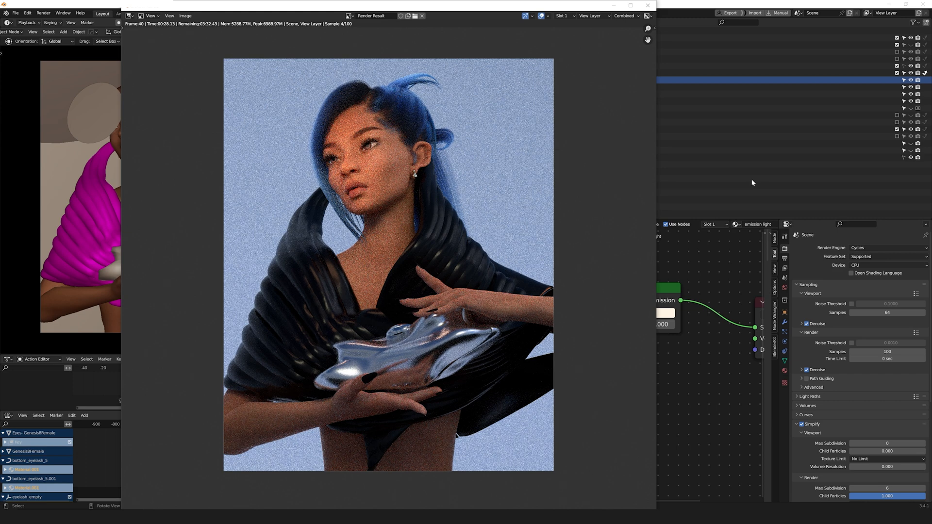
pyautogui.moveTo(598, 176)
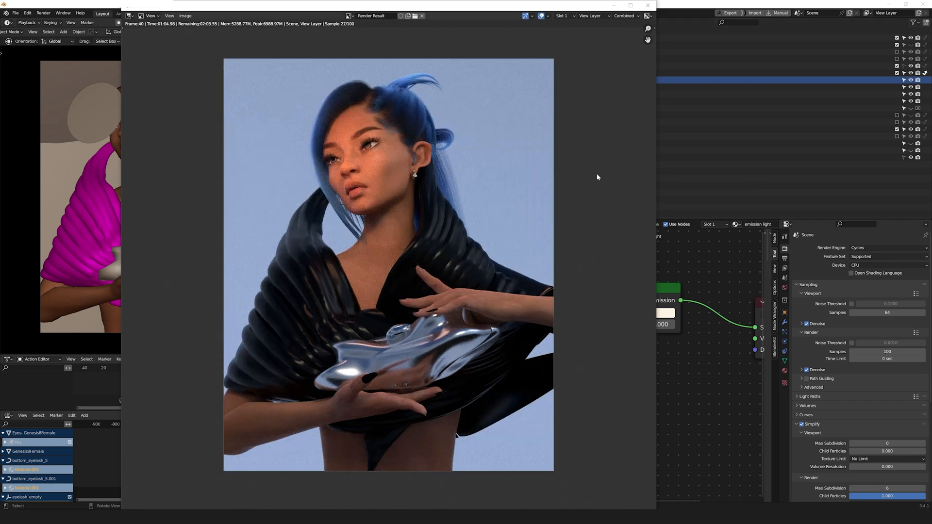